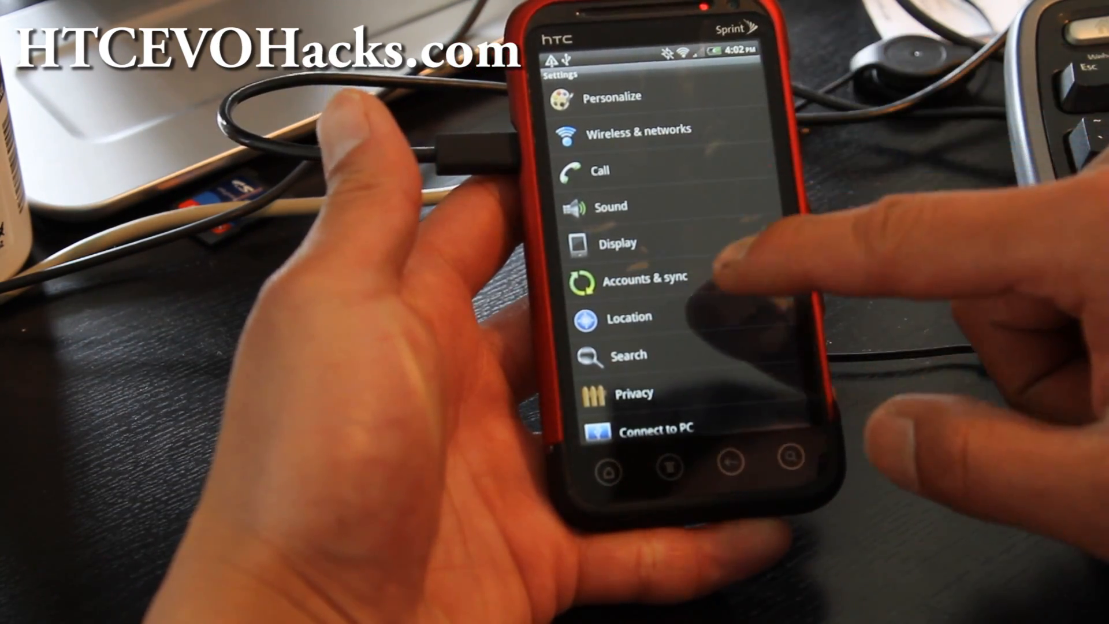
Go into Applications and then Development in Android Settings, where Unknown sources is enabled
{"action": "scroll", "scroll_direction": "down", "scroll_amount": 3}
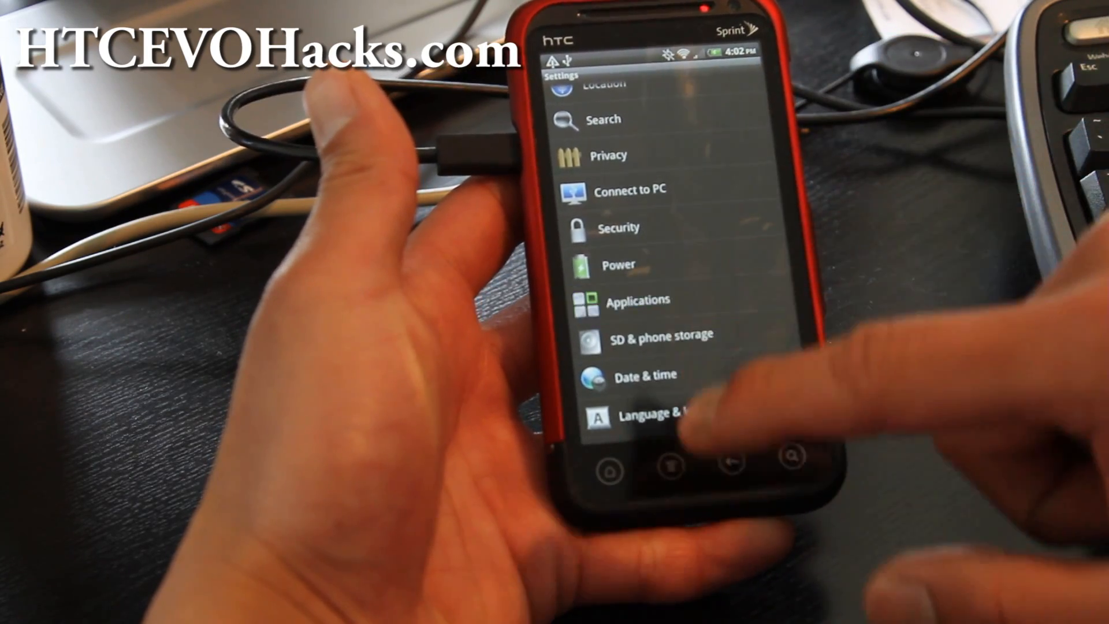
{"action": "left_click", "coordinate": [638, 299]}
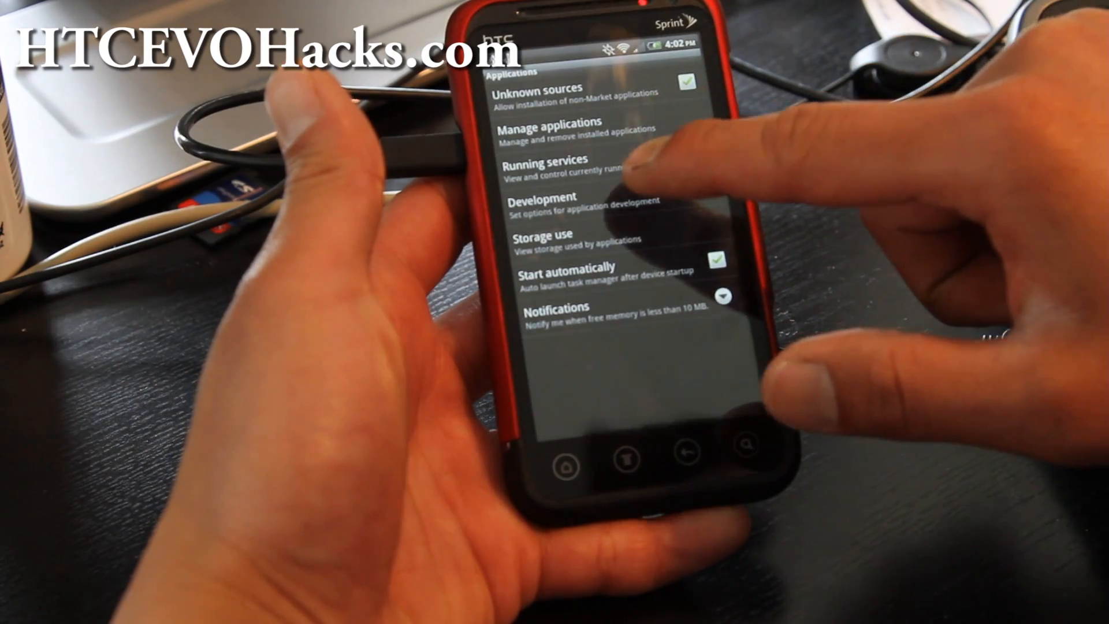
{"action": "left_click", "coordinate": [543, 203]}
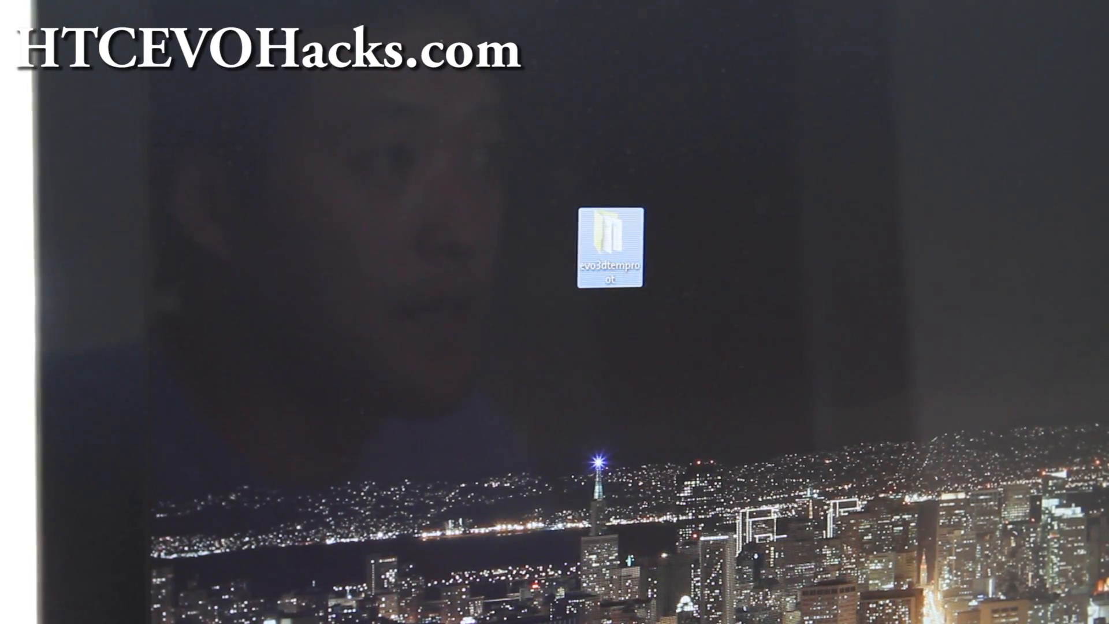
Browse into the evo3dtemproot folder at the root of the HP (C:) drive
{"action": "double_click", "coordinate": [607, 247]}
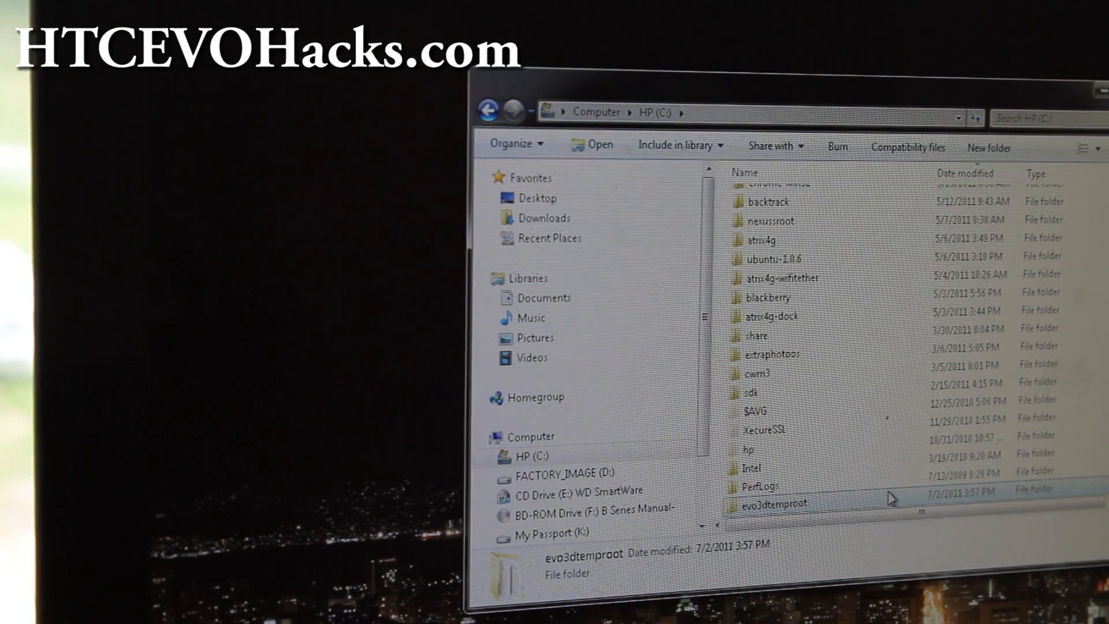
{"action": "mouse_move", "coordinate": [876, 500]}
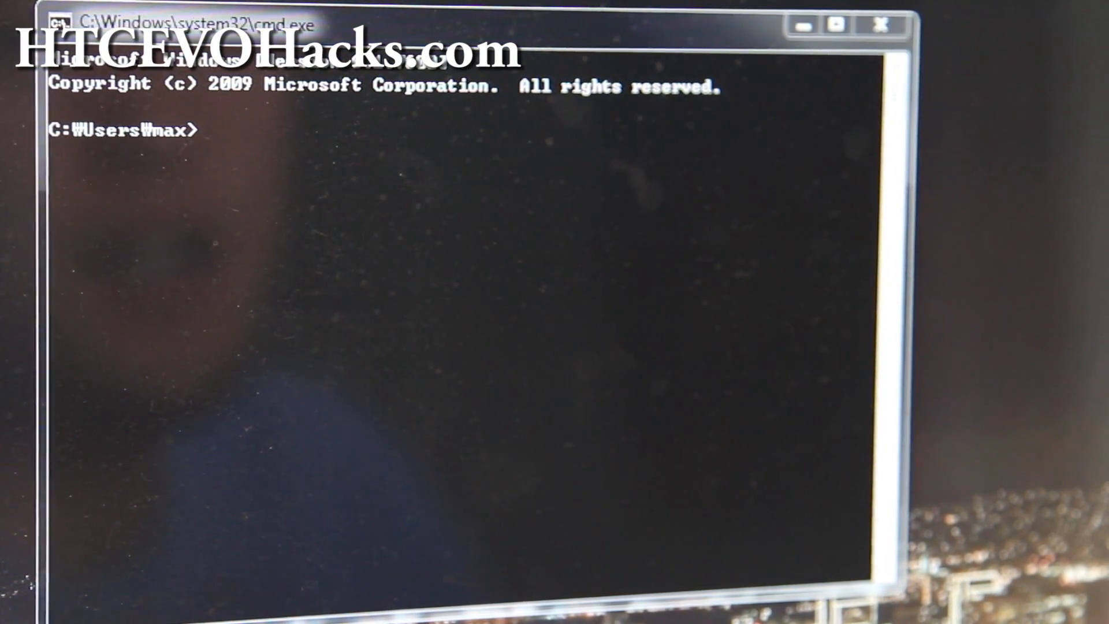
Change directory to C:\evo3dtemproot with cd, correcting the mistyped path along the way
{"action": "type", "text": "cd \\"}
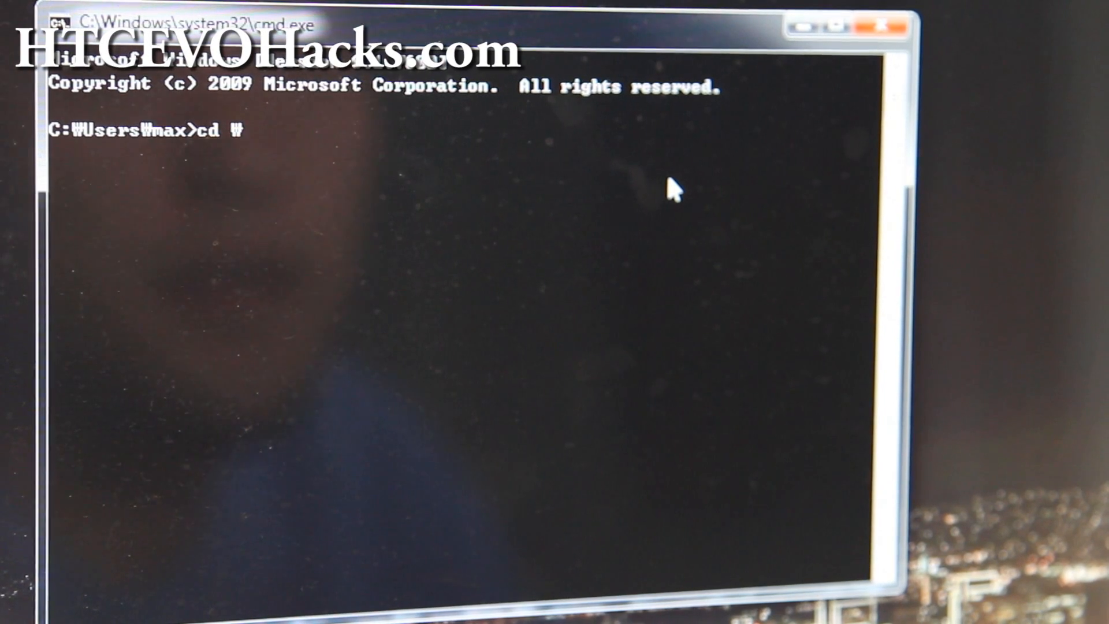
{"action": "key", "text": "Backspace"}
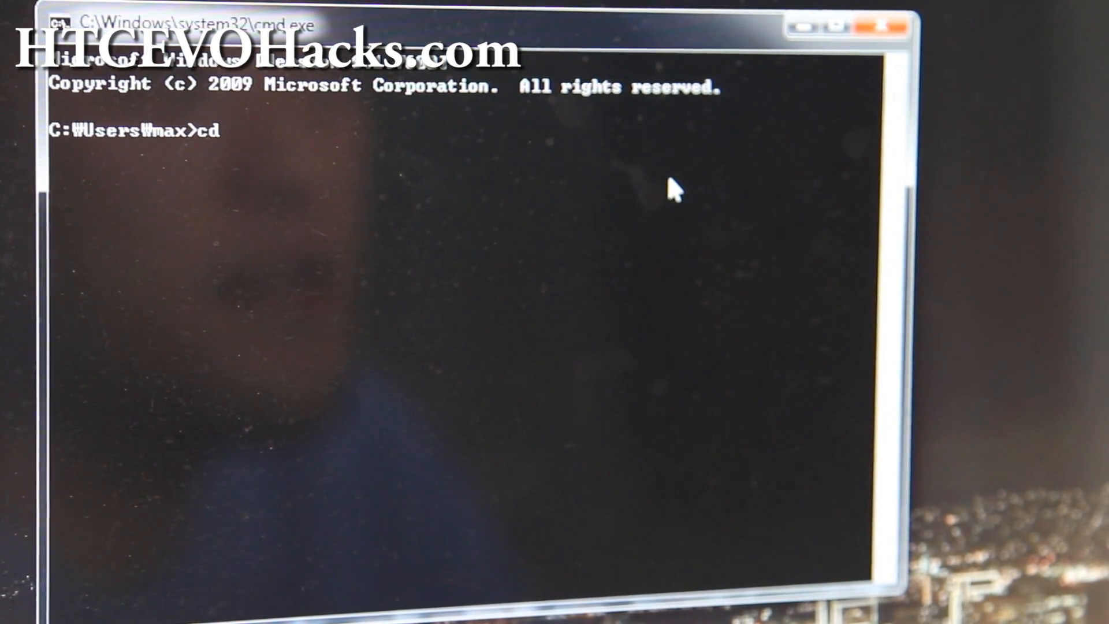
{"action": "type", "text": "/"}
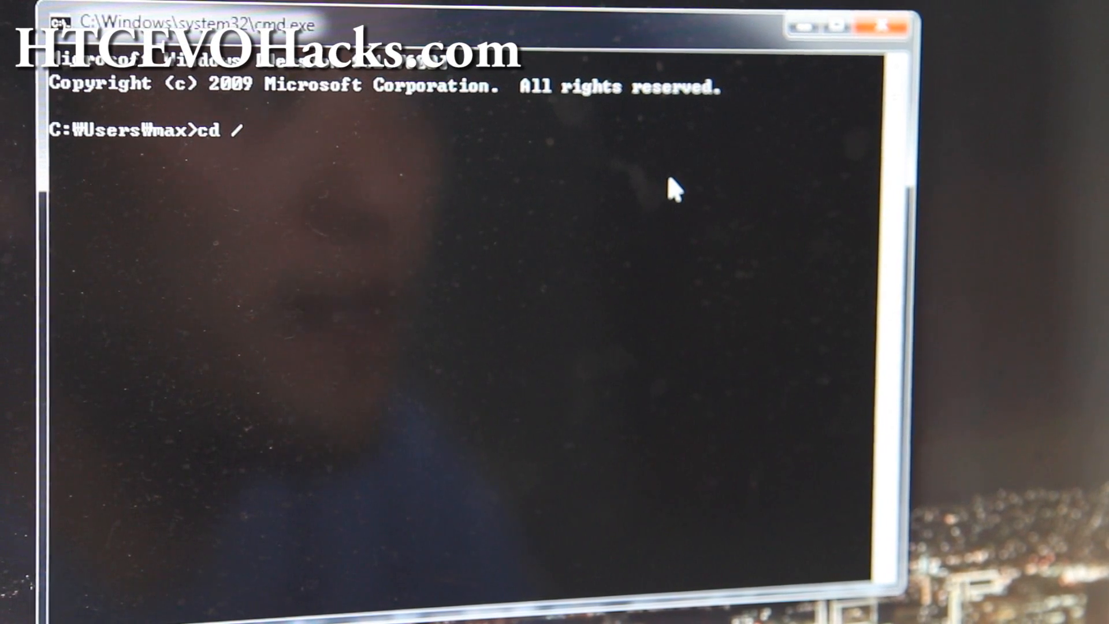
{"action": "type", "text": "e"}
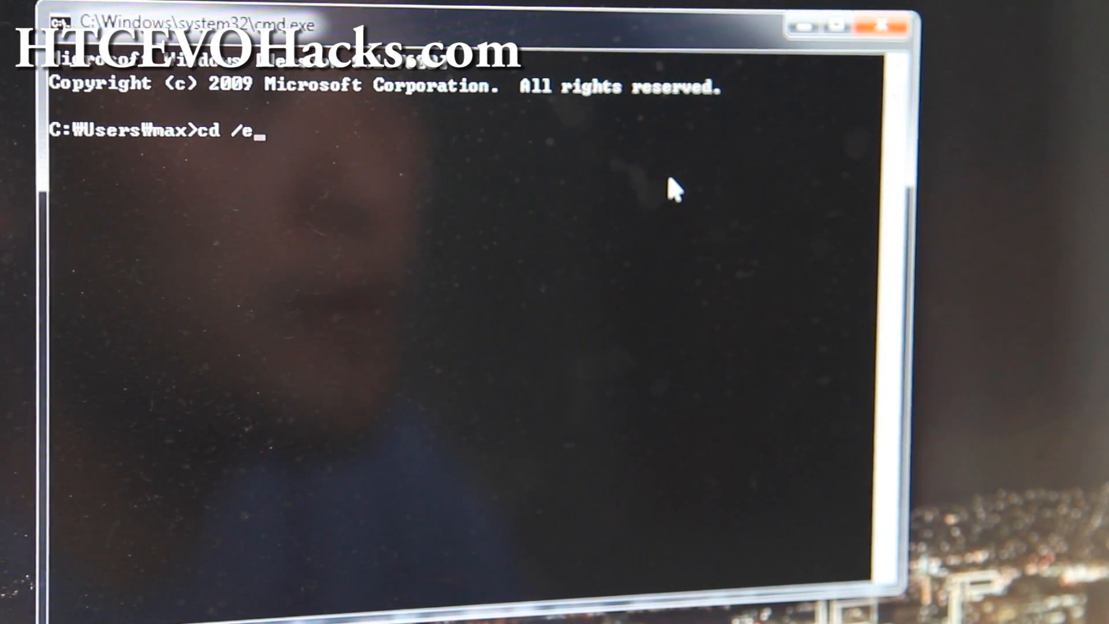
{"action": "type", "text": "vo3dtempr"}
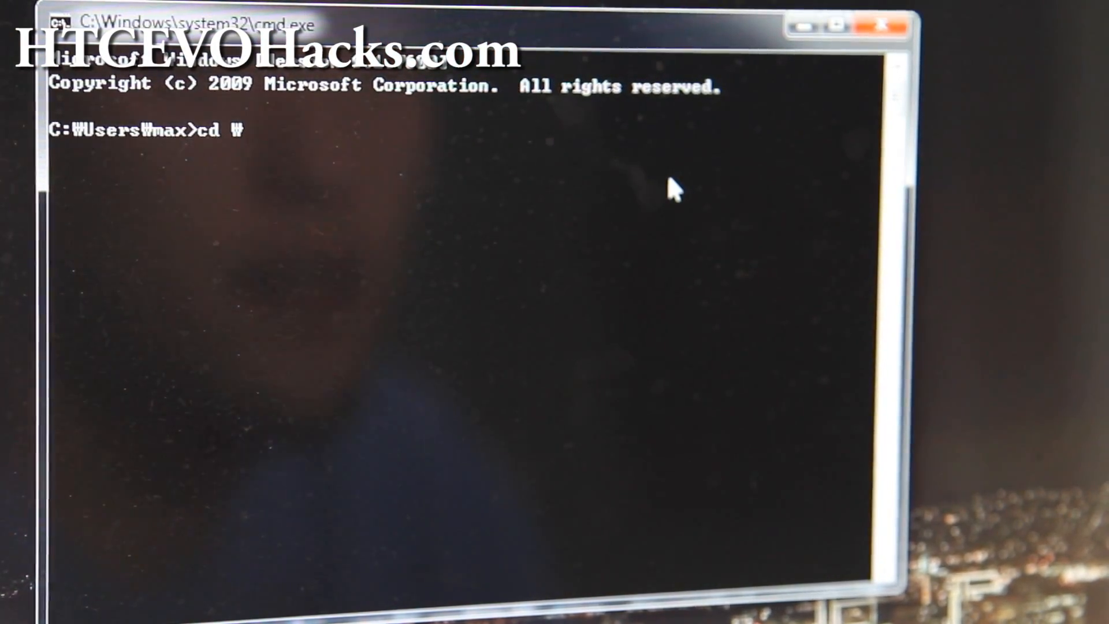
{"action": "type", "text": "evo3dtemproot"}
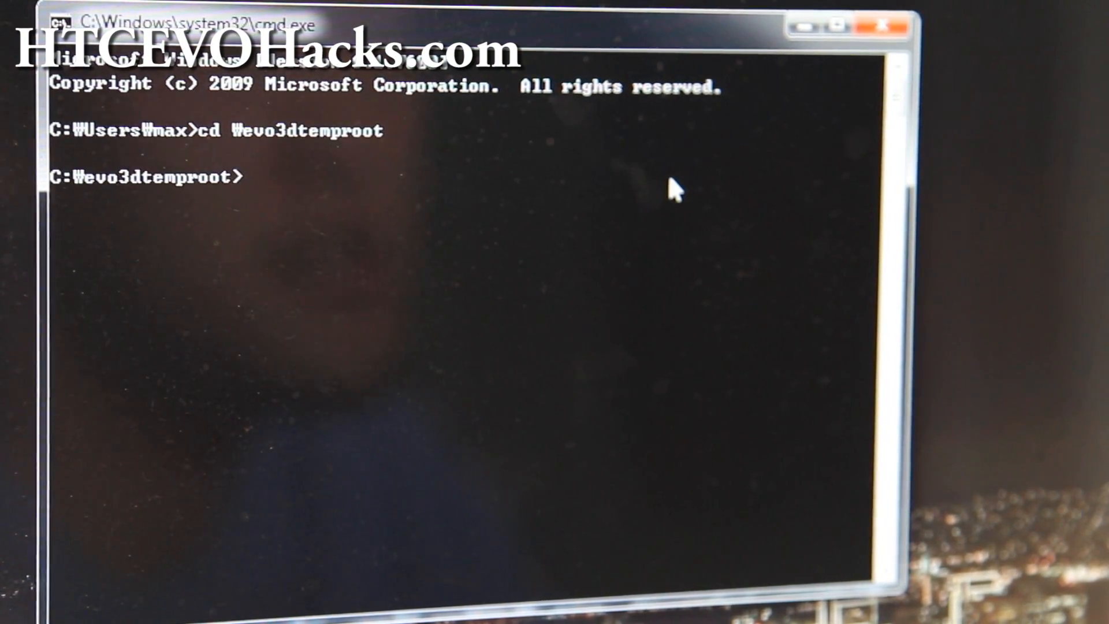
{"action": "type", "text": "dir"}
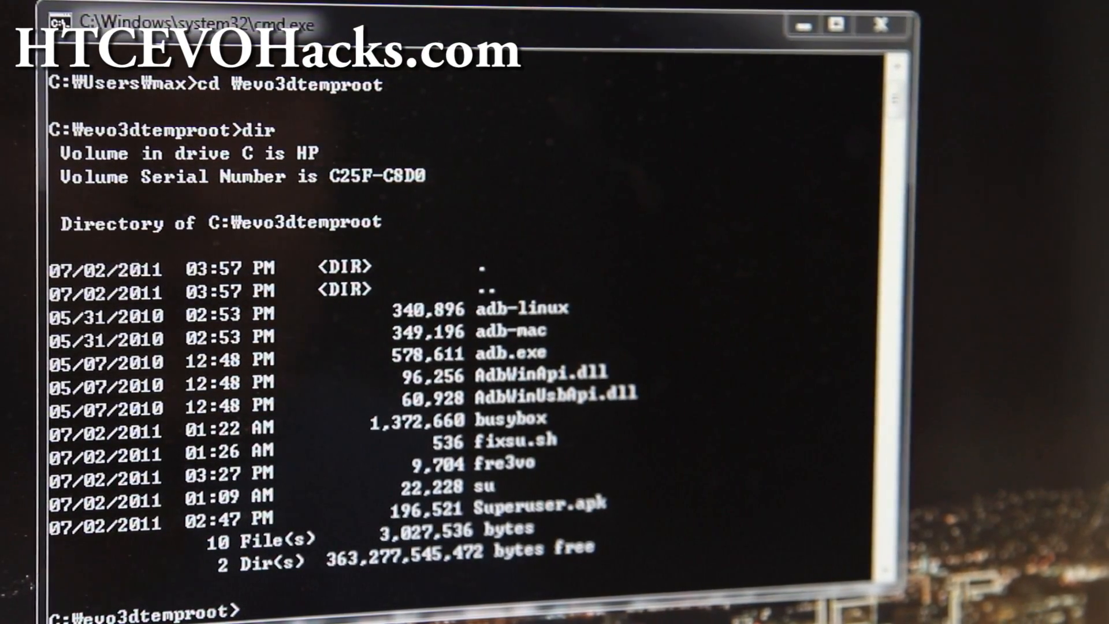
Push fre3vo to /data/local/tmp with adb and paste the next push command for fixsu.sh, su and busybox
{"action": "type", "text": "adb push fre3vo /data/local/tmp"}
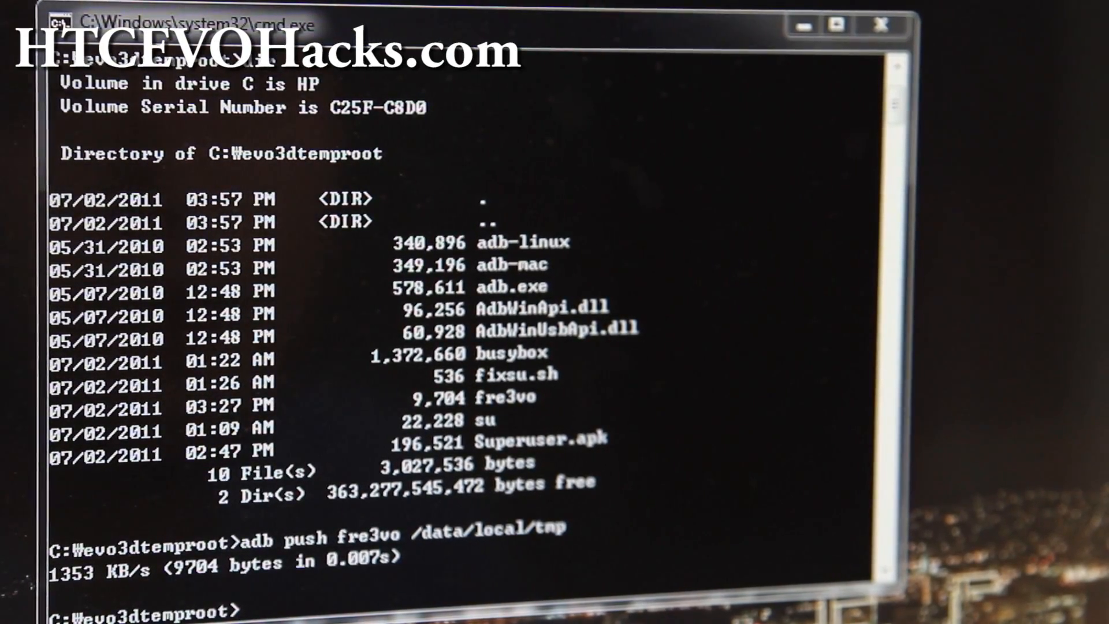
{"action": "right_click", "coordinate": [573, 379]}
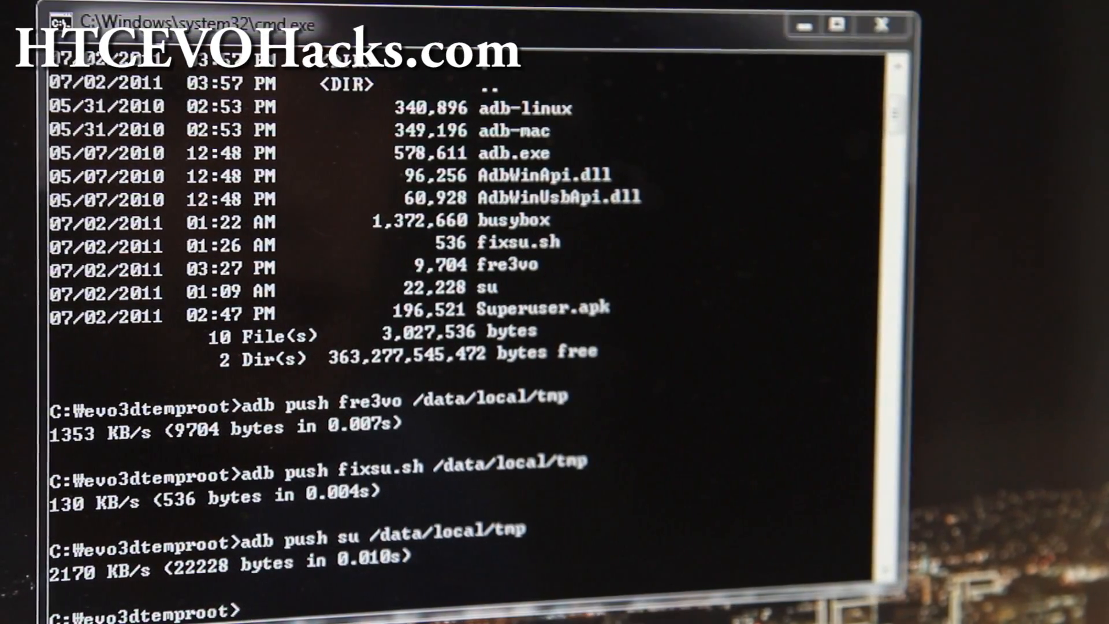
{"action": "mouse_move", "coordinate": [736, 396]}
{"action": "type", "text": "adb push busybox /data/local/tmp"}
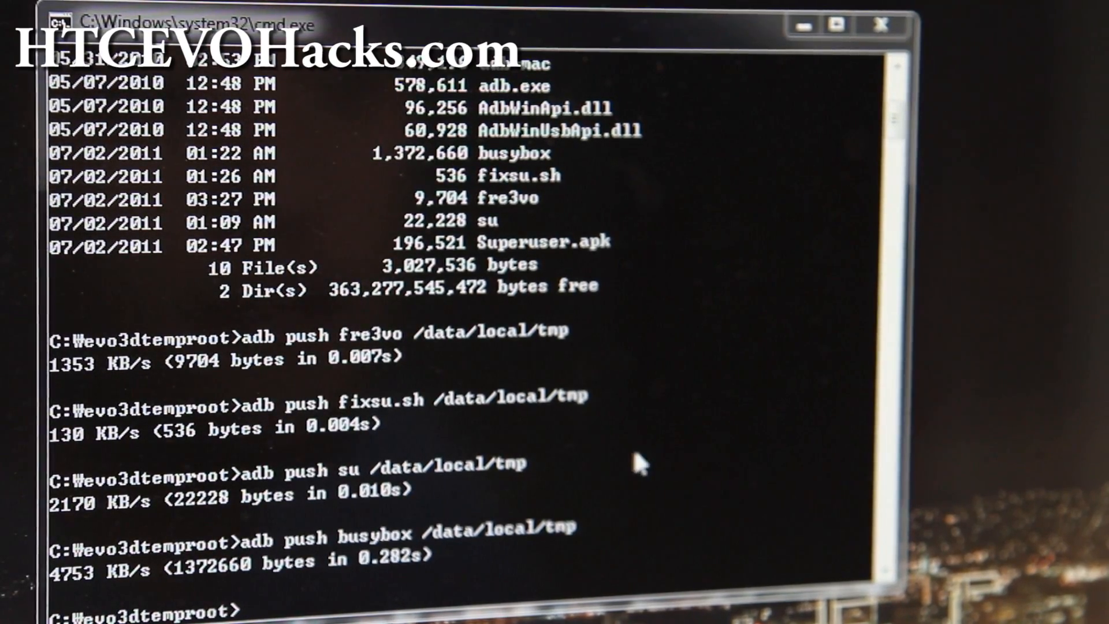
{"action": "mouse_move", "coordinate": [513, 496]}
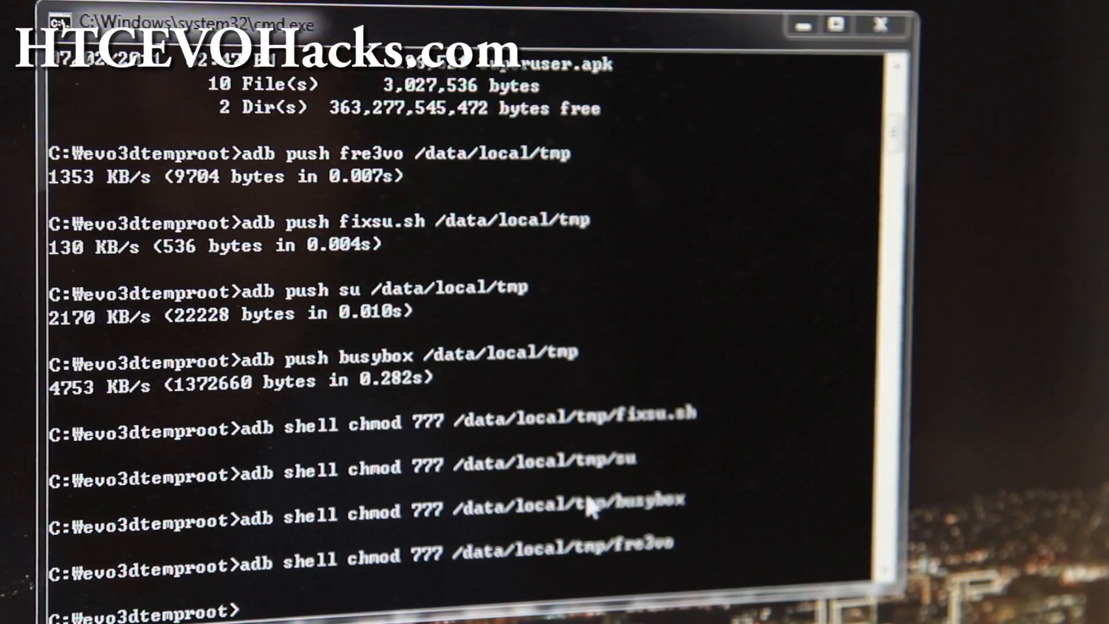
Install Superuser.apk onto the phone with adb install after the chmod 777 commands
{"action": "type", "text": "adb install Superuser.apk"}
{"action": "type", "text": "adb shell"}
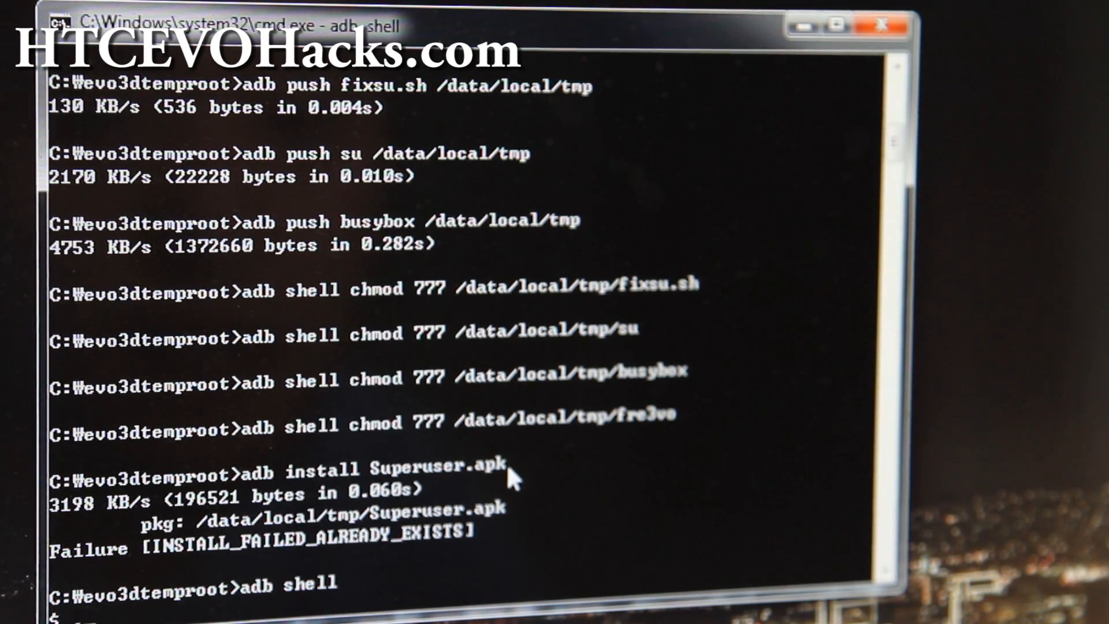
Run ./data/local/tmp/fre3vo, reopen adb shell at the # root prompt and launch /data/local/tmp/fixsu.sh
{"action": "type", "text": "./data/local/tmp/fre3vo"}
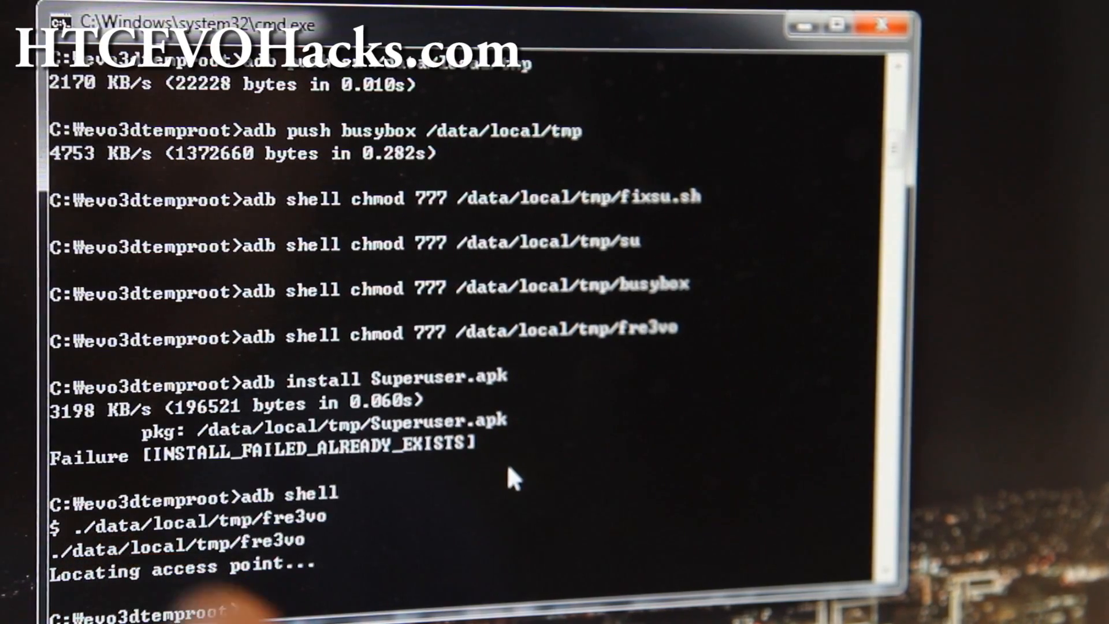
{"action": "type", "text": "adbs"}
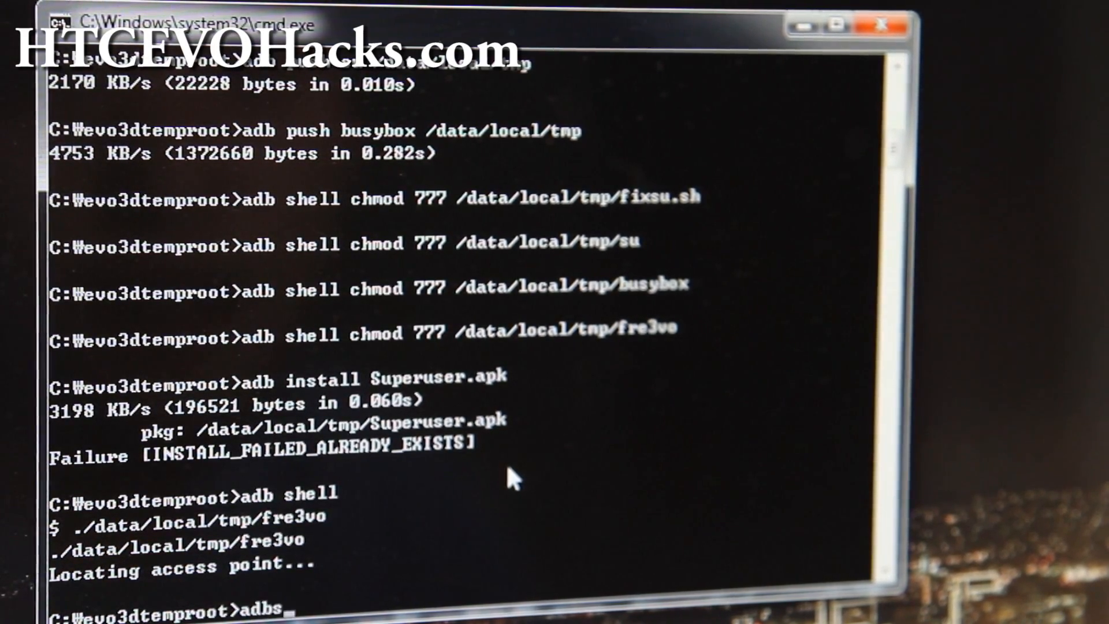
{"action": "key", "text": "Return"}
{"action": "type", "text": "."}
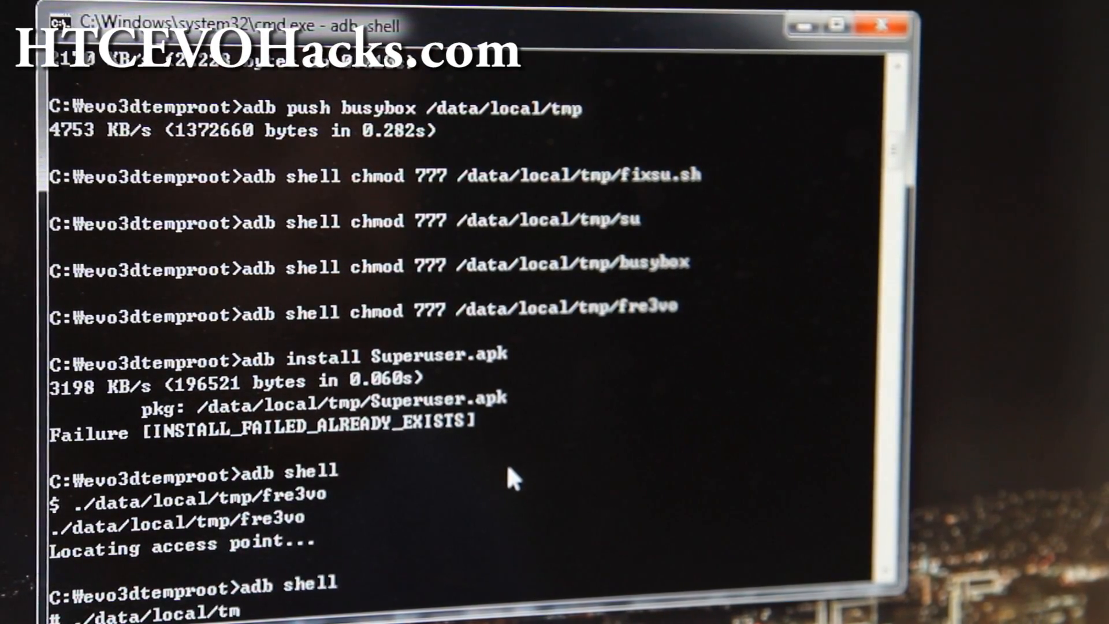
{"action": "type", "text": "/data/local/tmp/fixsu"}
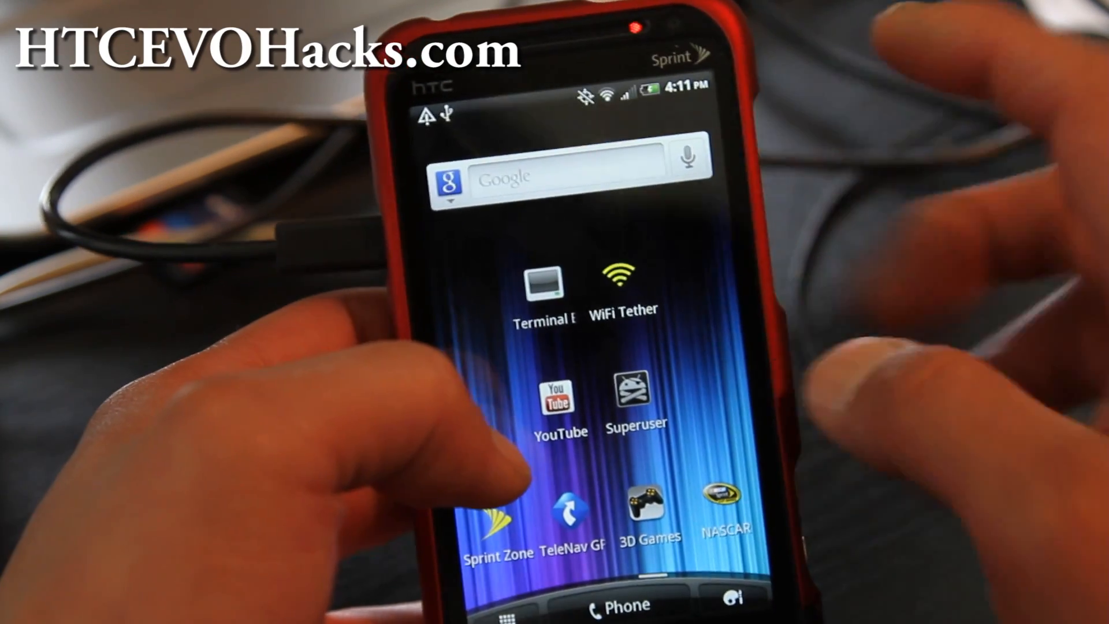
Launch WiFi Tether from the home screen and start broadcasting via the large WiFi symbol
{"action": "left_click", "coordinate": [617, 289]}
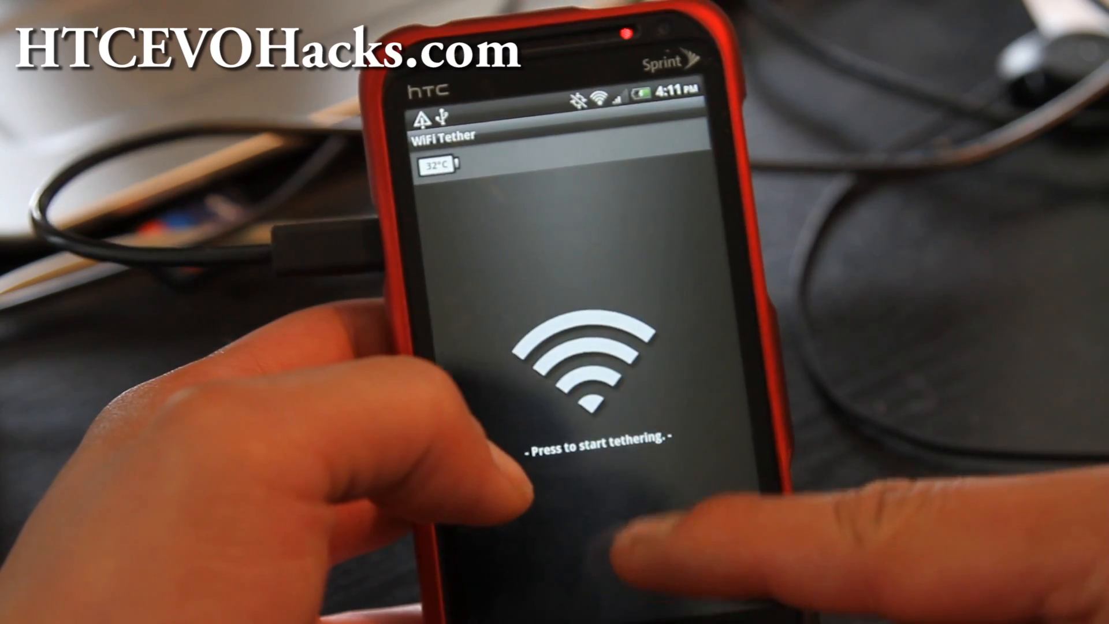
{"action": "left_click", "coordinate": [586, 368]}
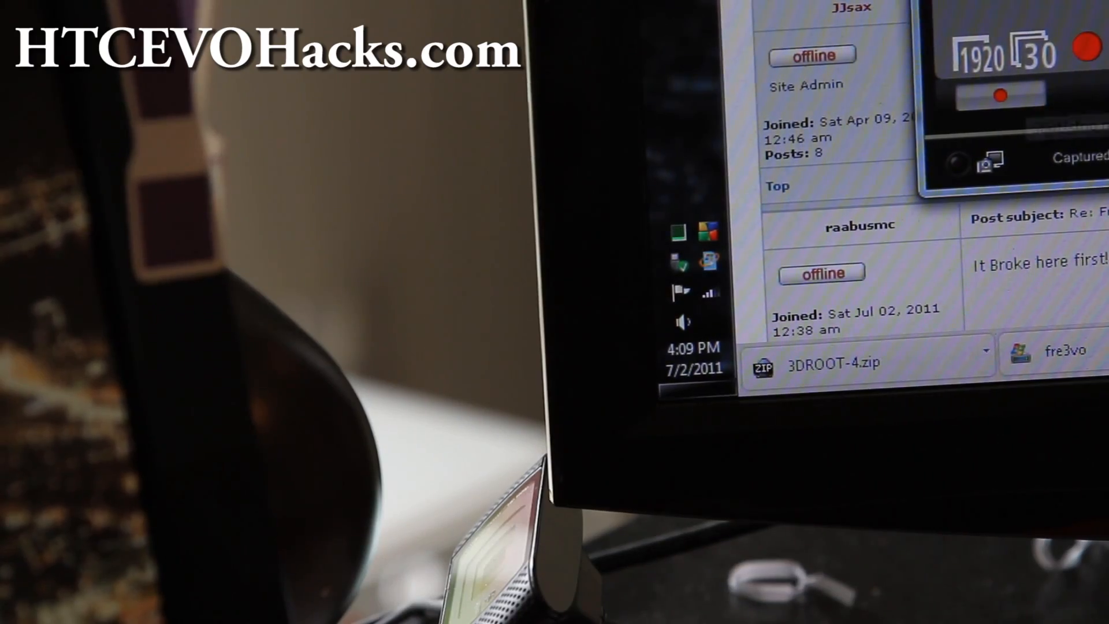
{"action": "mouse_move", "coordinate": [709, 293]}
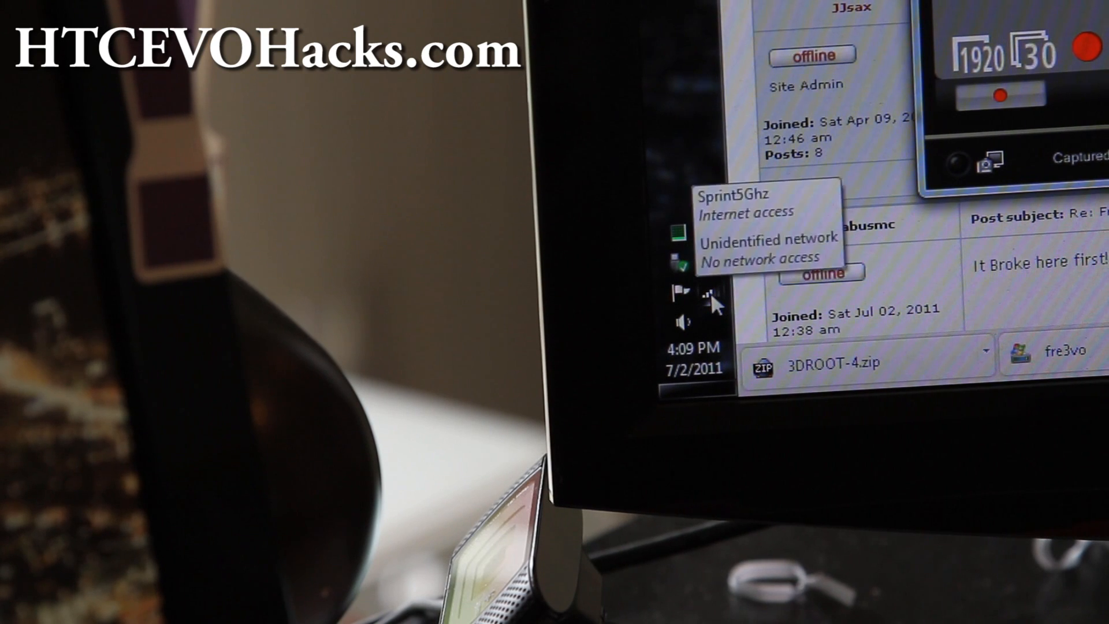
Show the Windows 7 wireless list from the tray, where evothreed appears beside Sprint5Ghz
{"action": "left_click", "coordinate": [709, 293]}
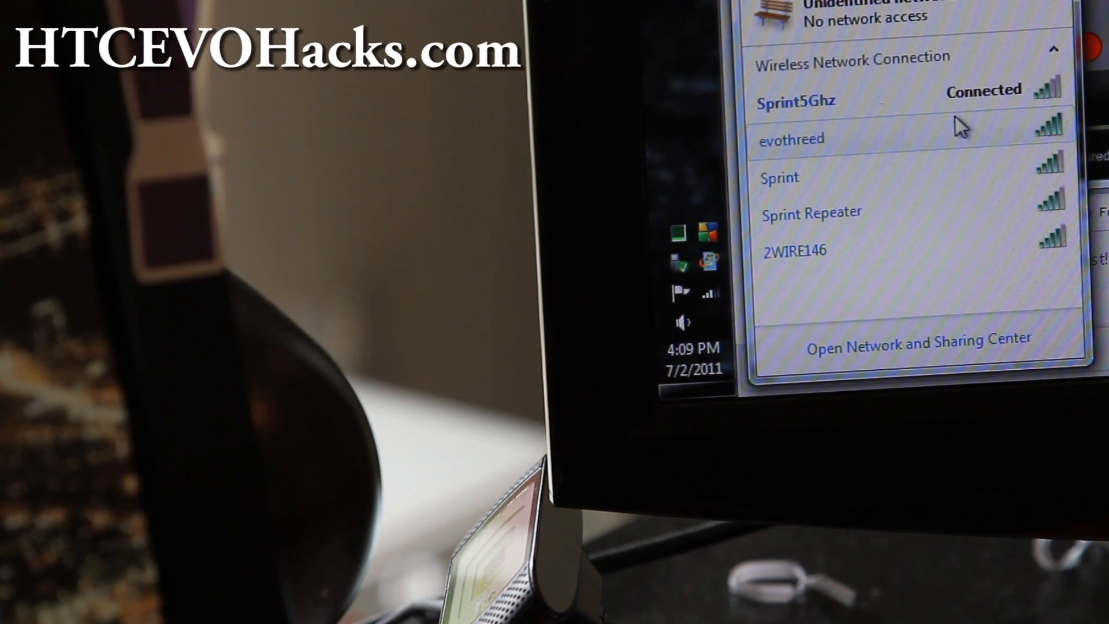
{"action": "mouse_move", "coordinate": [874, 138]}
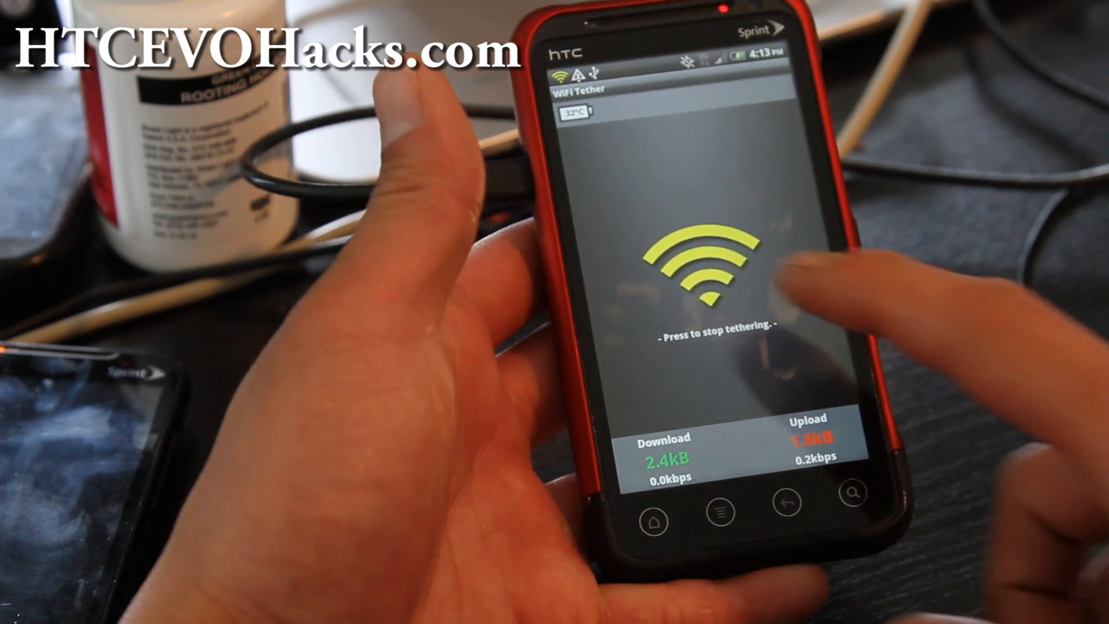
Stop tethering via the yellow WiFi symbol, triggering the Superuser force-close dialog
{"action": "left_click", "coordinate": [707, 276]}
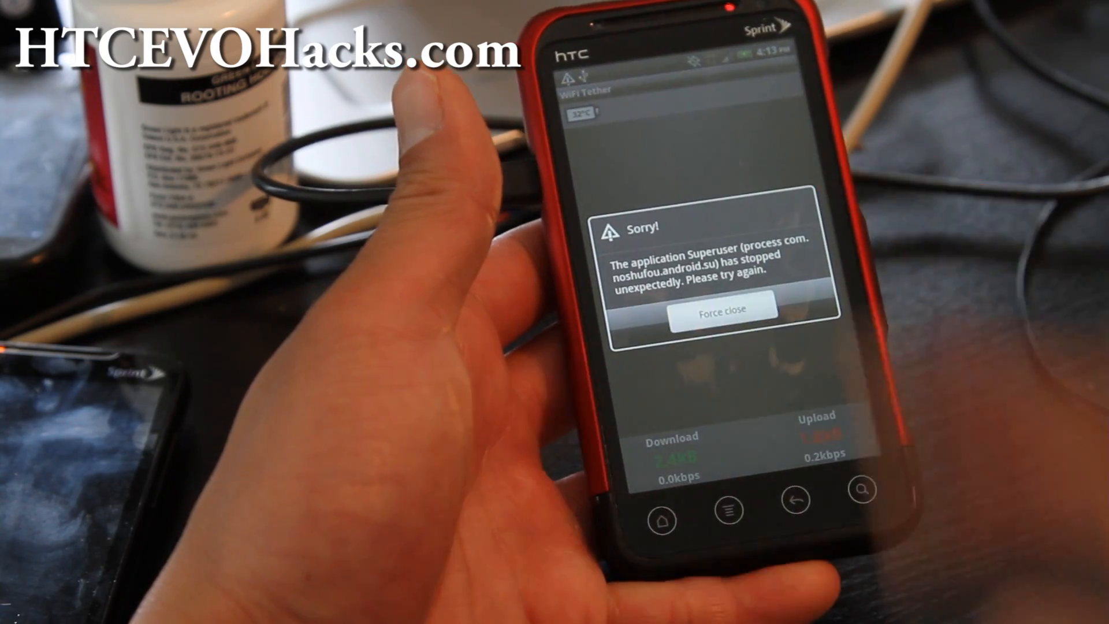